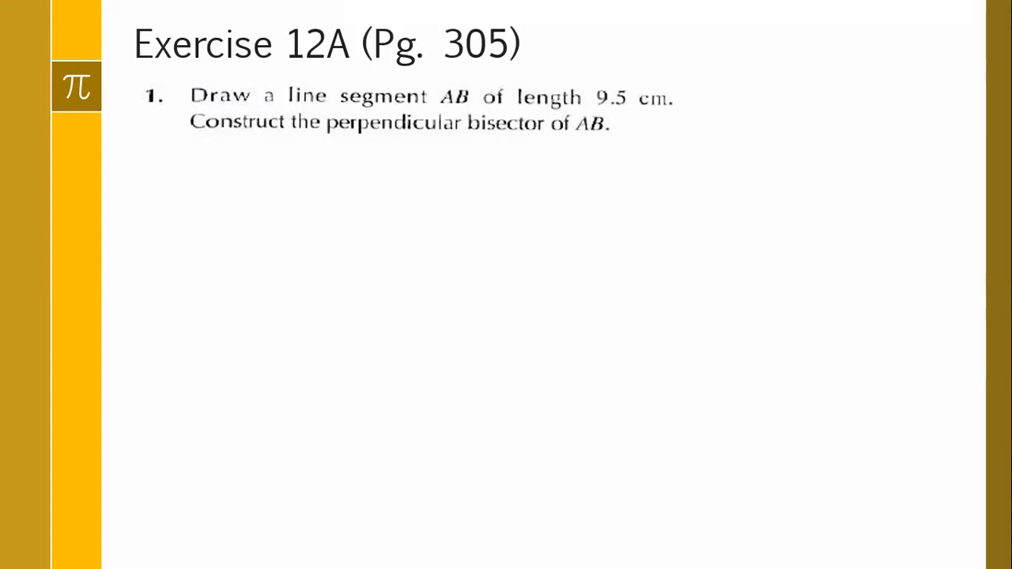
Bring up the Exercise 12A slide asking for AB of 9.5 cm and its perpendicular bisector
click(71, 554)
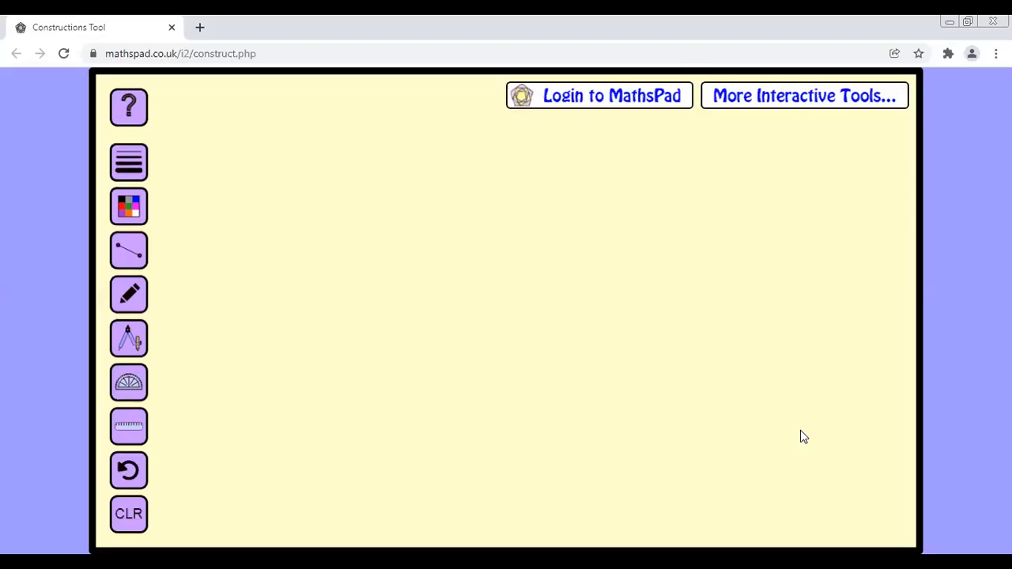
mouse_move(716, 204)
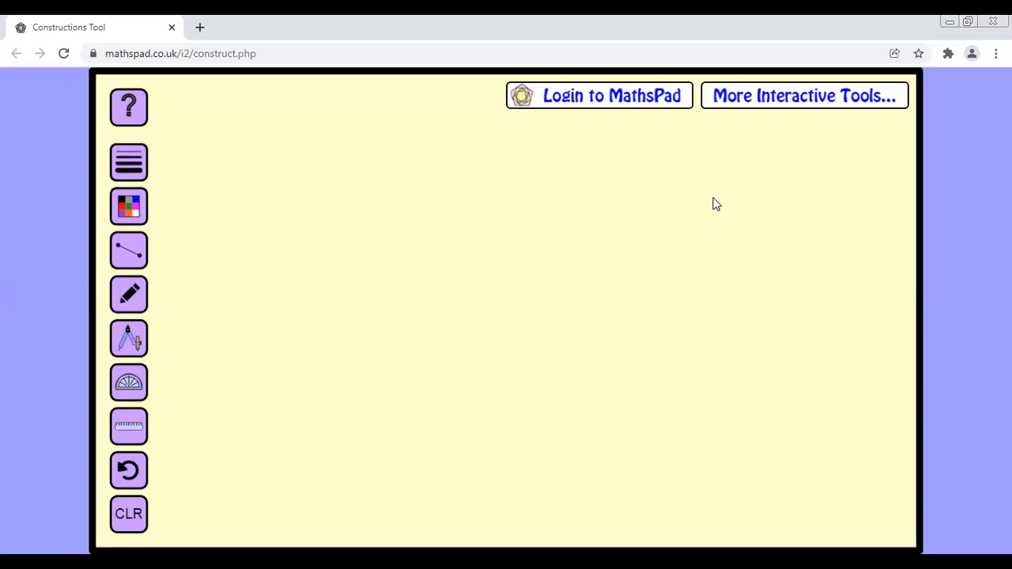
mouse_move(373, 228)
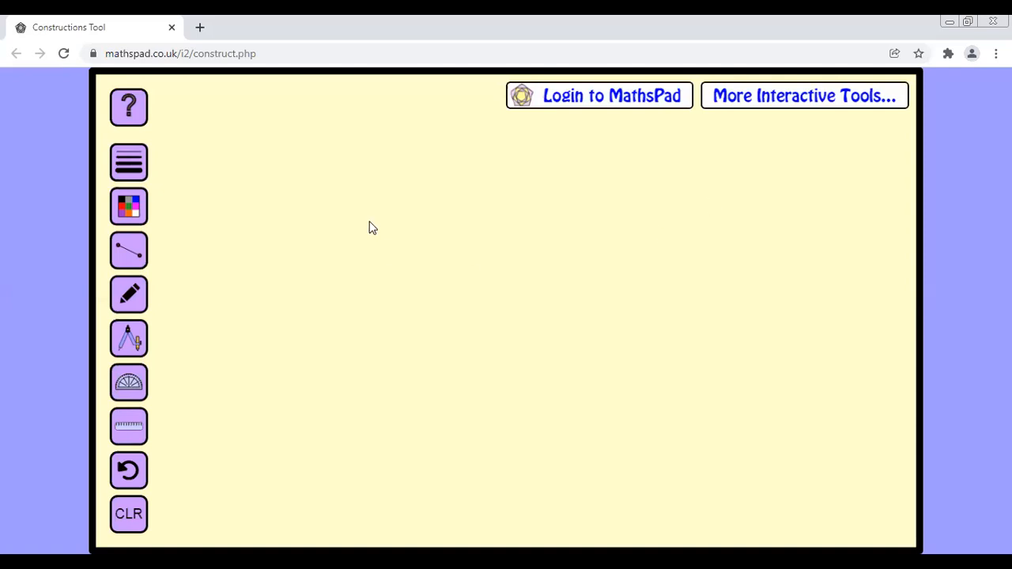
mouse_move(242, 365)
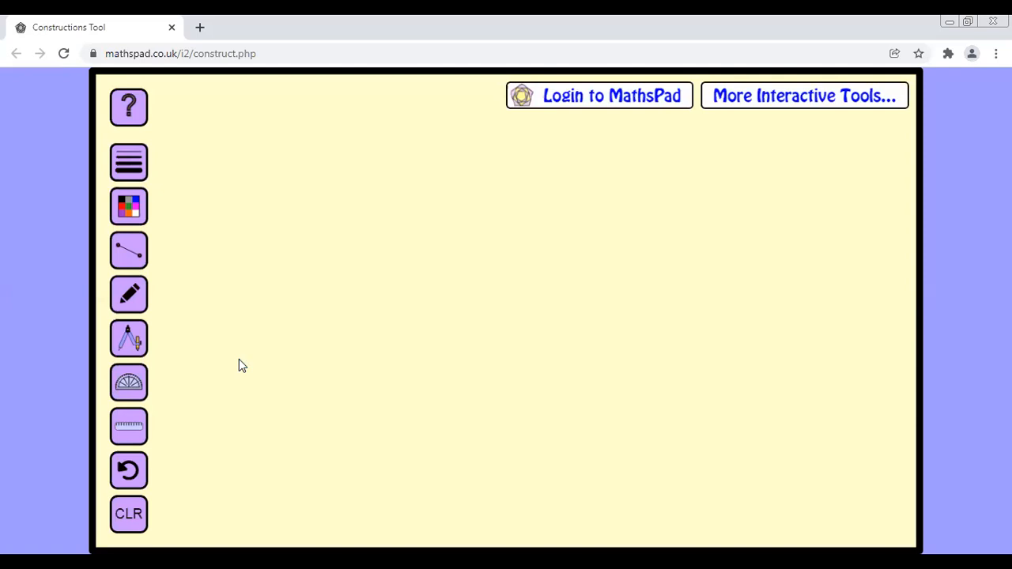
mouse_move(127, 429)
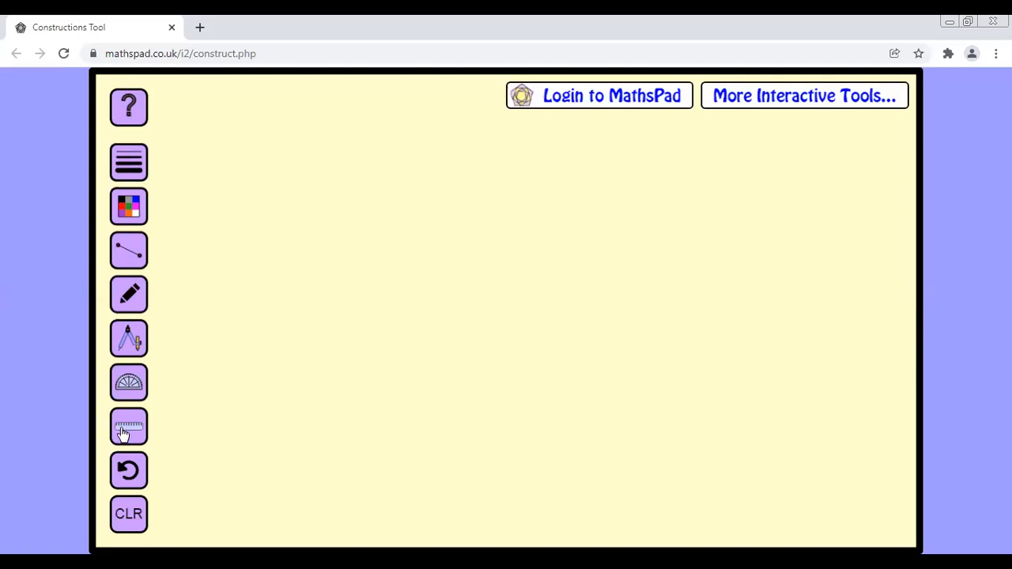
Draw a 9.5 cm straight line along the ruler for segment AB using the pencil
click(128, 426)
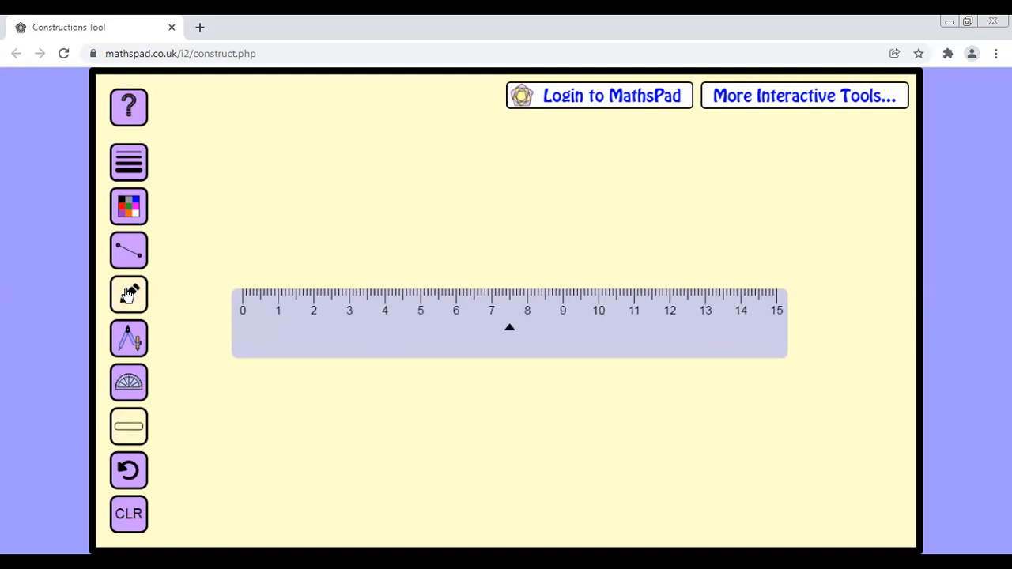
click(128, 293)
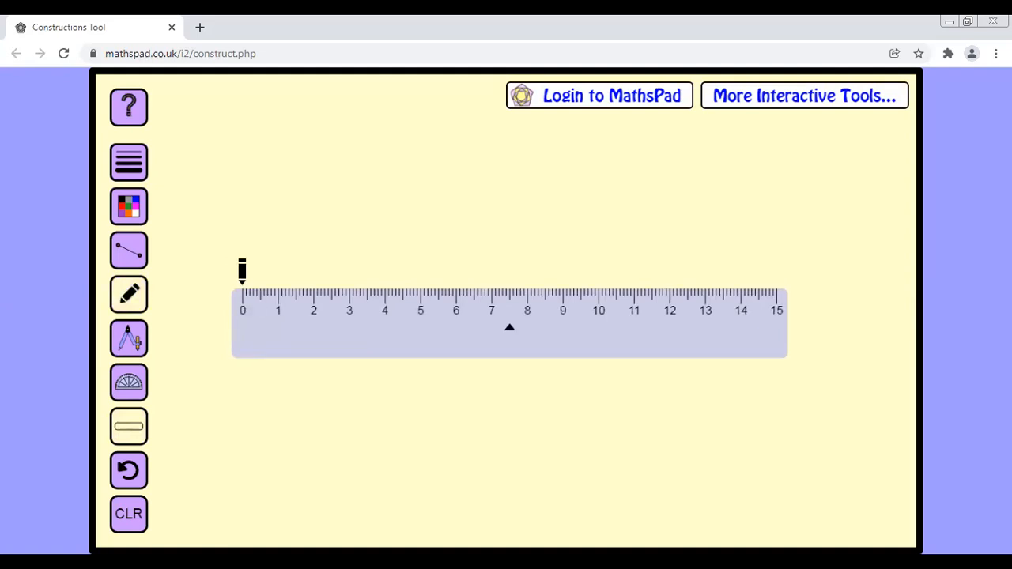
drag(242, 272, 558, 296)
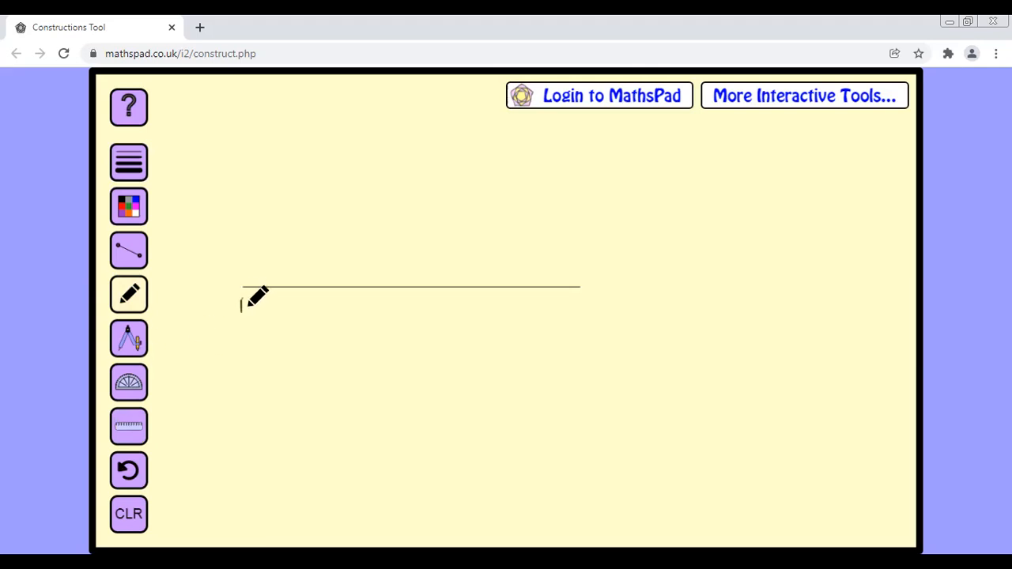
mouse_move(597, 285)
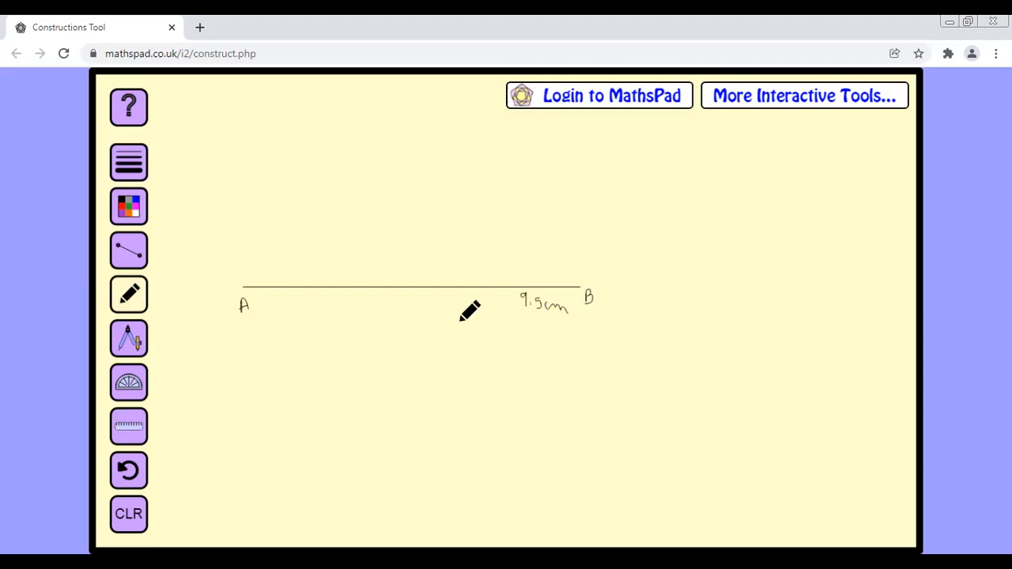
Centre the compasses on A and widen them past half of AB
click(128, 338)
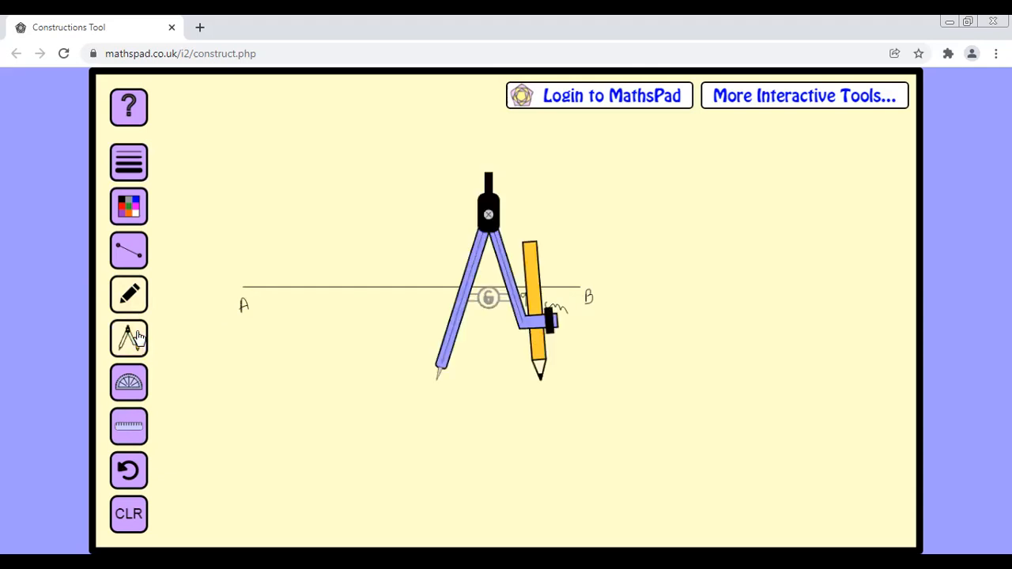
mouse_move(459, 317)
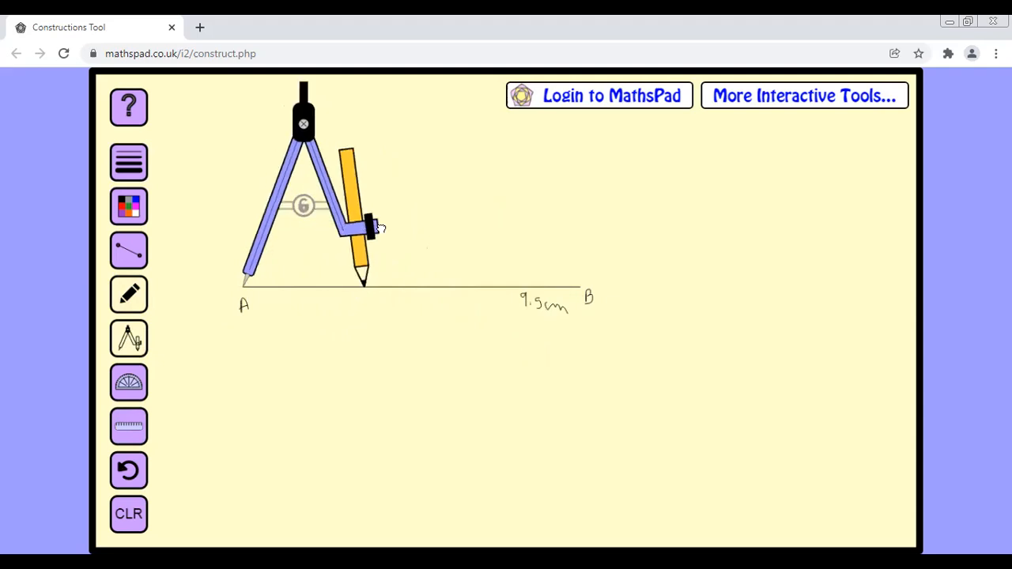
drag(367, 225, 451, 229)
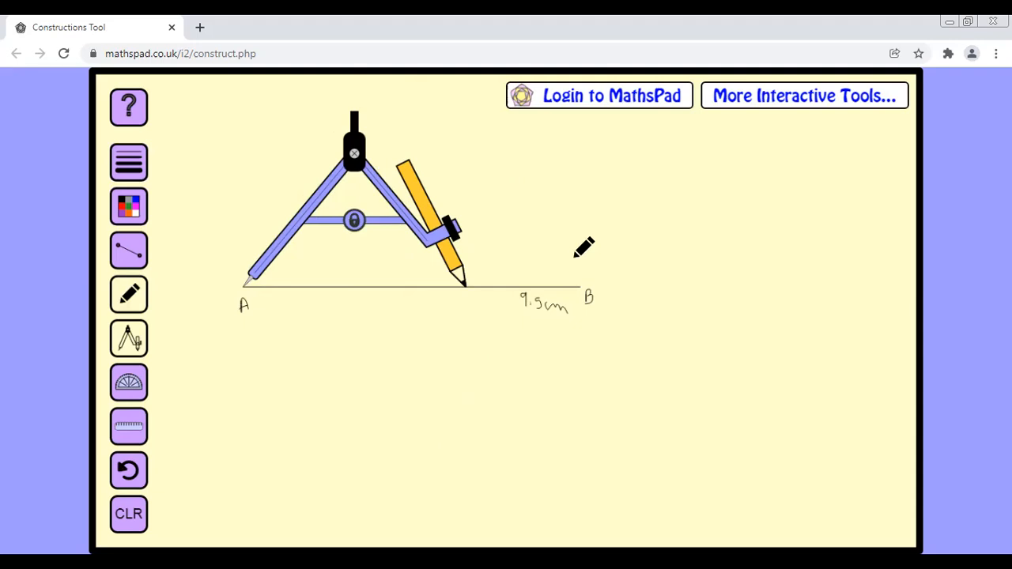
mouse_move(146, 220)
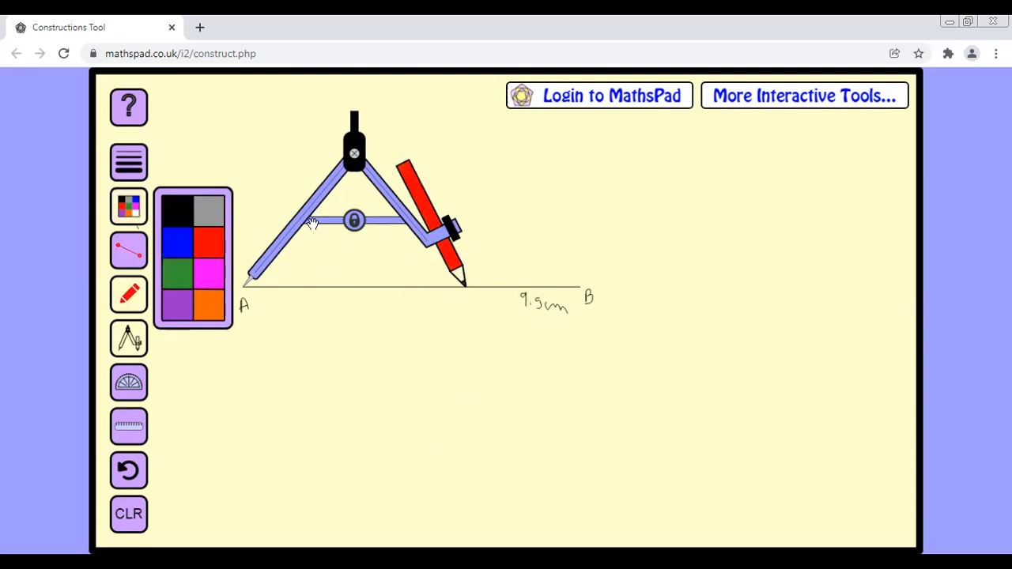
Swing red arcs from A above and below AB, then matching blue arcs from B
click(128, 207)
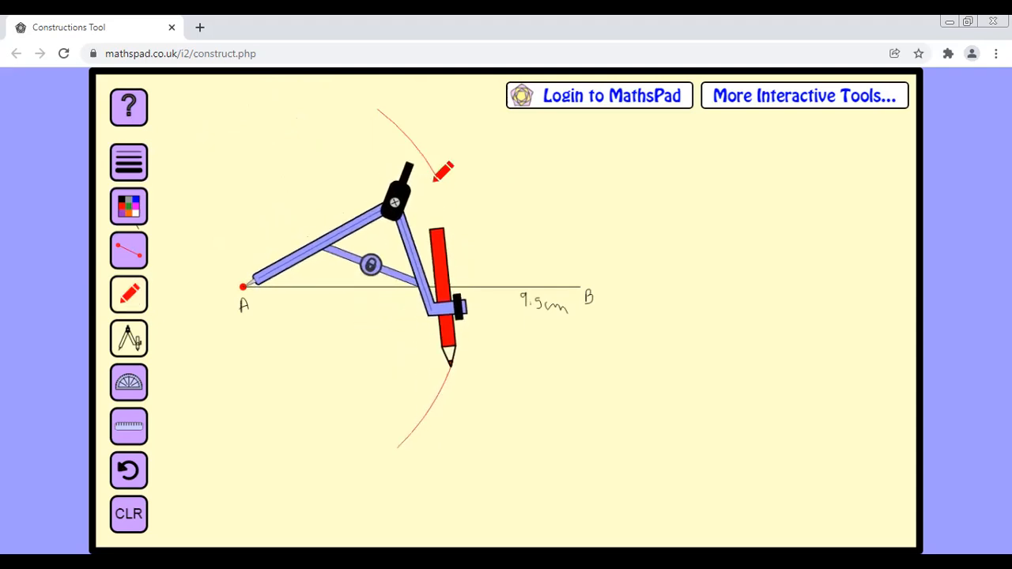
click(128, 205)
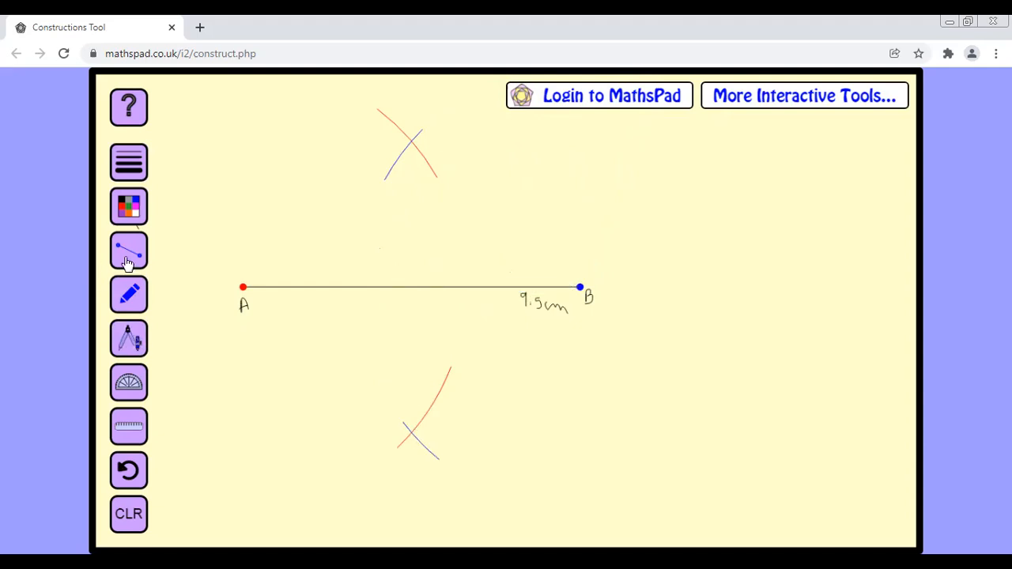
Write arc1 to arc4 beside the arcs and X, Y at their crossings in black
click(128, 206)
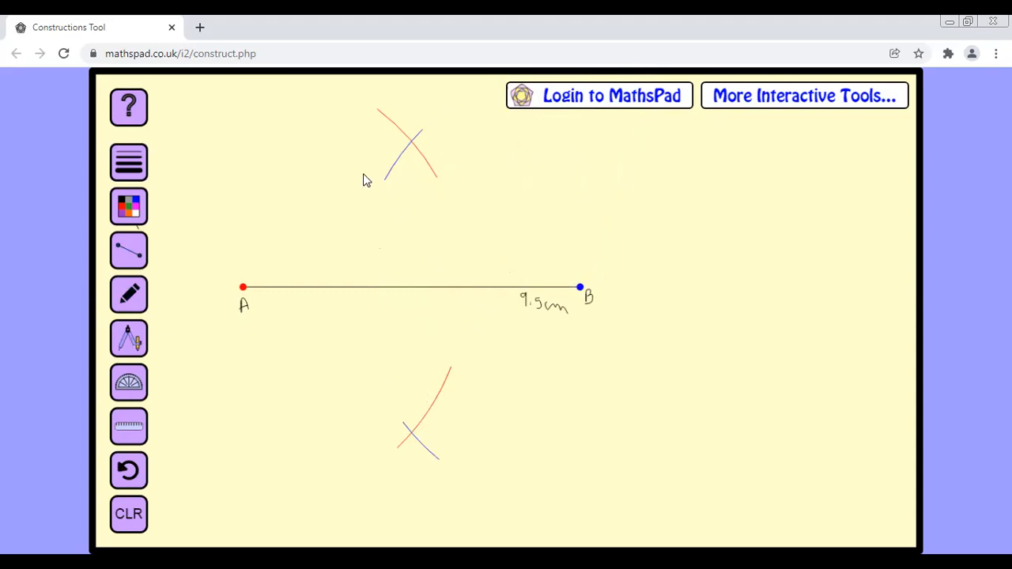
click(128, 294)
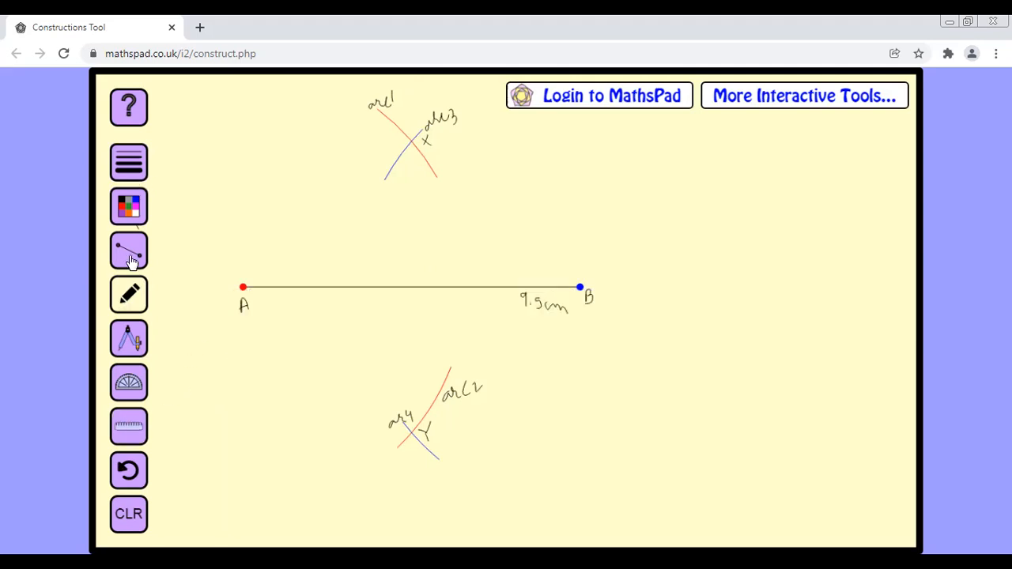
Put the compasses away and draw the green bisector line from X to Y through AB
click(128, 206)
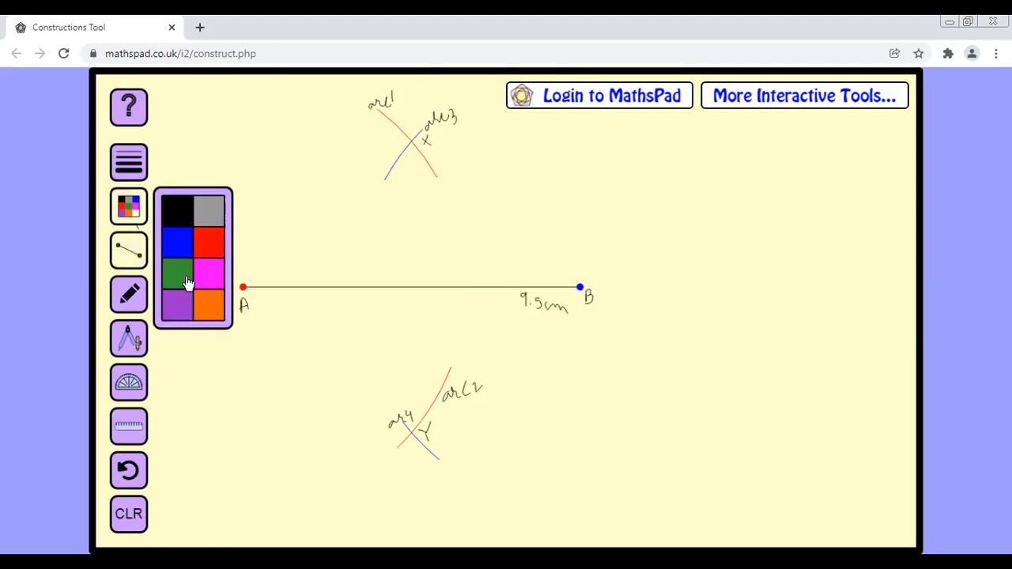
click(128, 338)
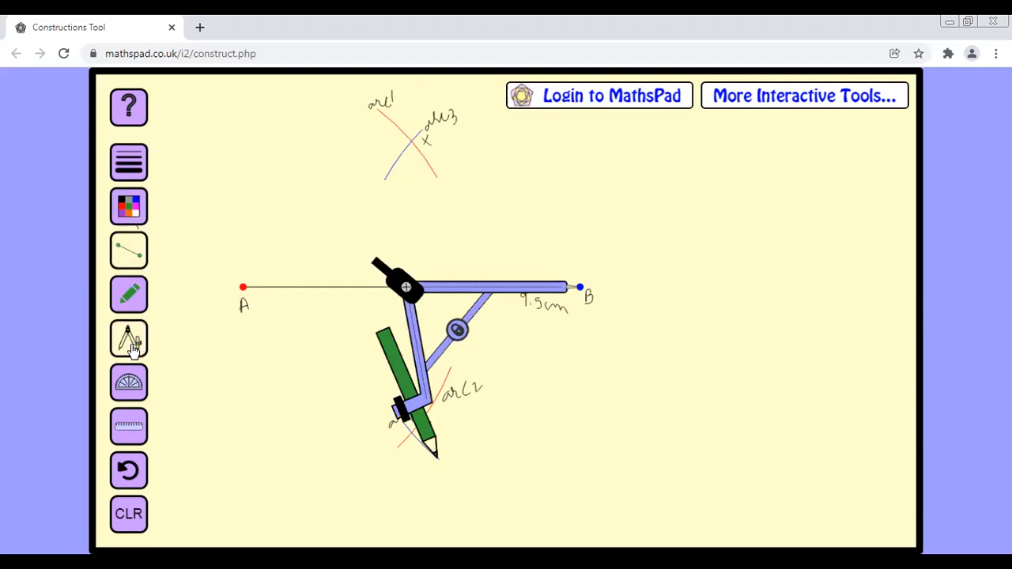
mouse_move(123, 371)
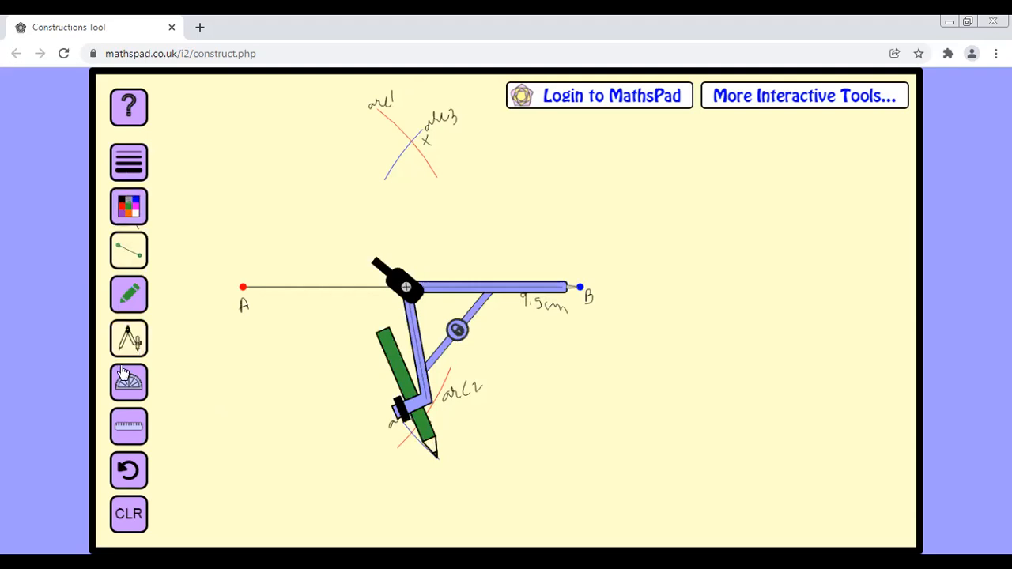
click(128, 338)
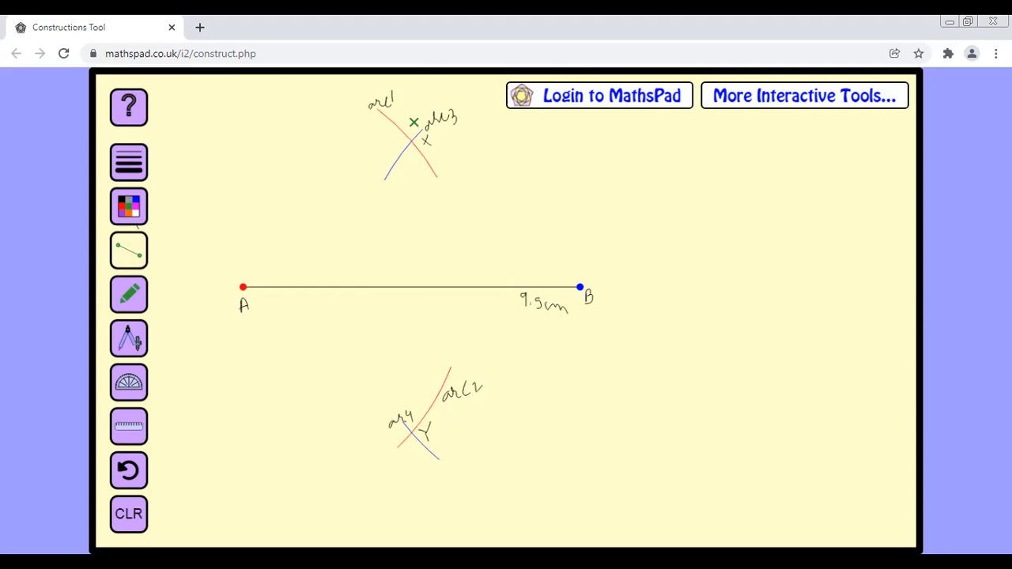
drag(414, 121, 417, 259)
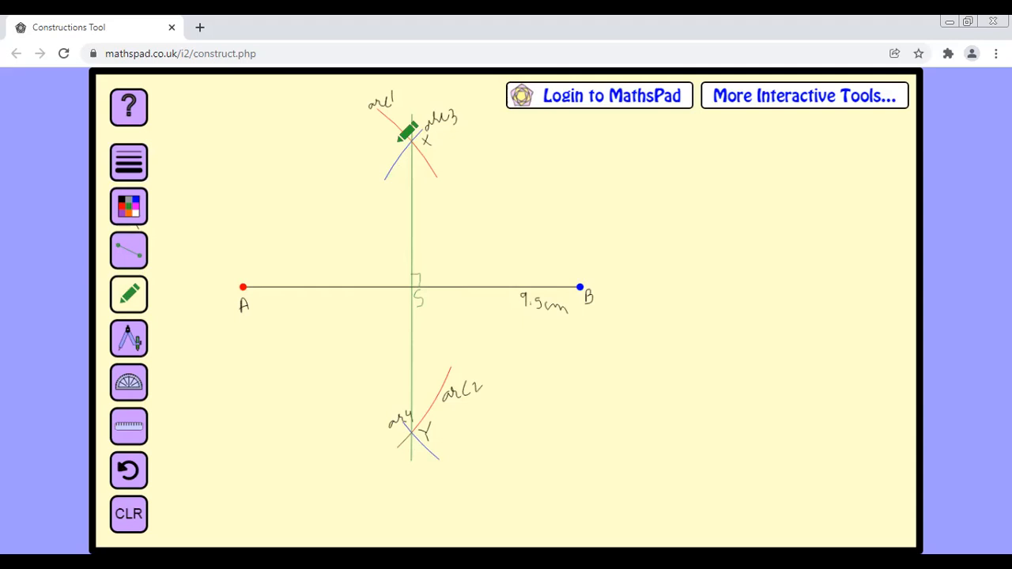
mouse_move(464, 275)
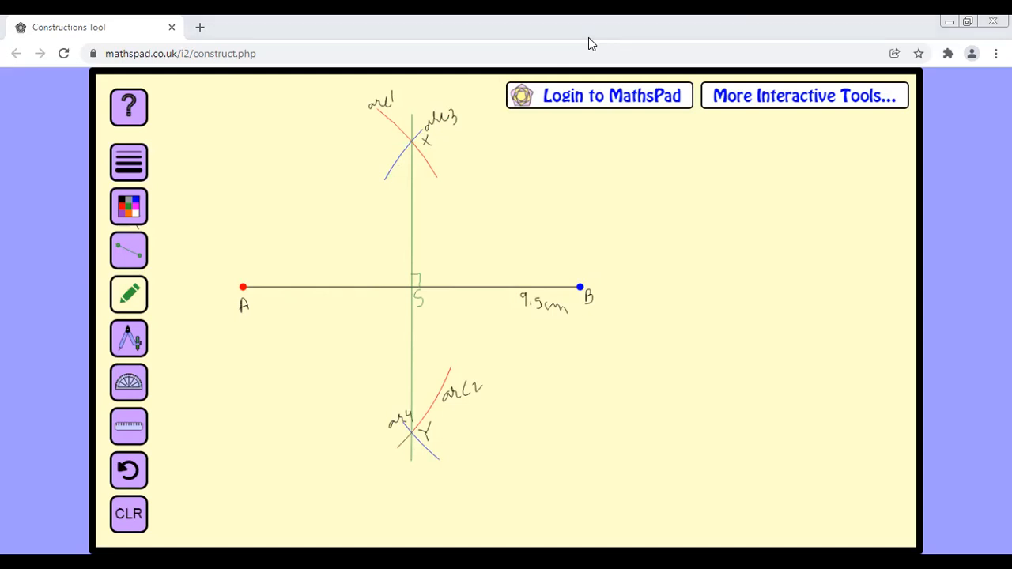
mouse_move(425, 373)
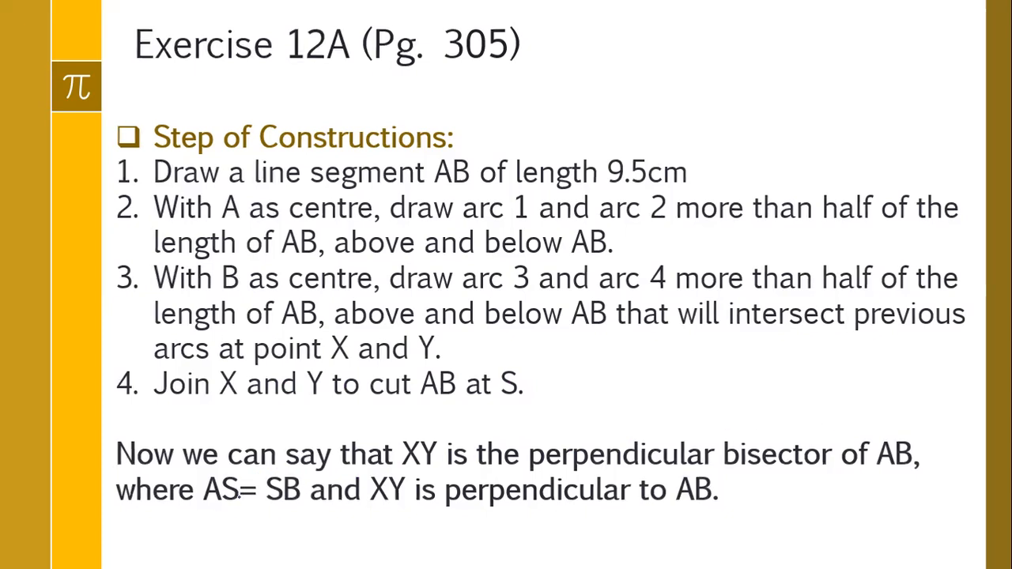
Advance from the construction steps slide to the finished bisector diagram slide
key(right)
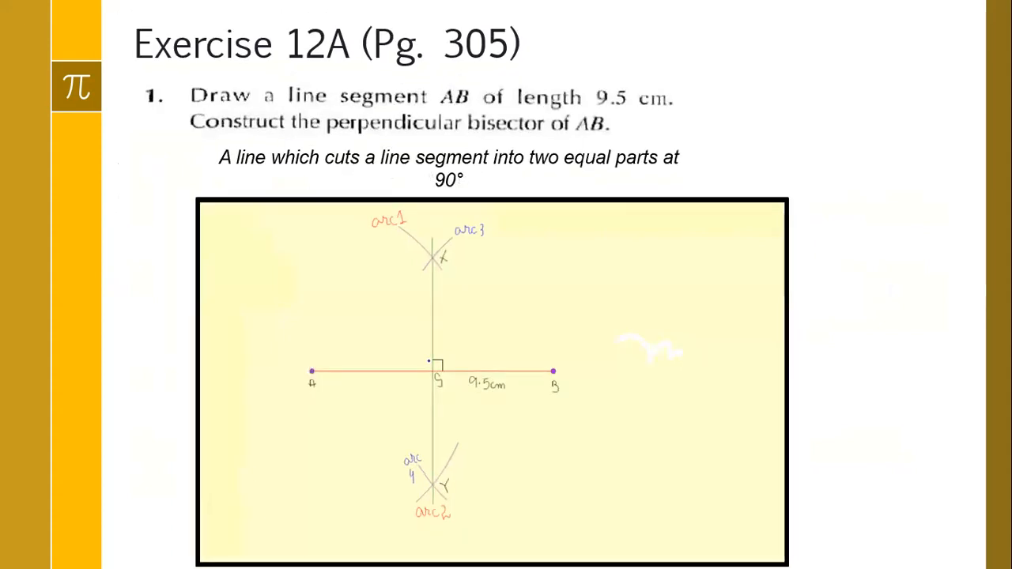